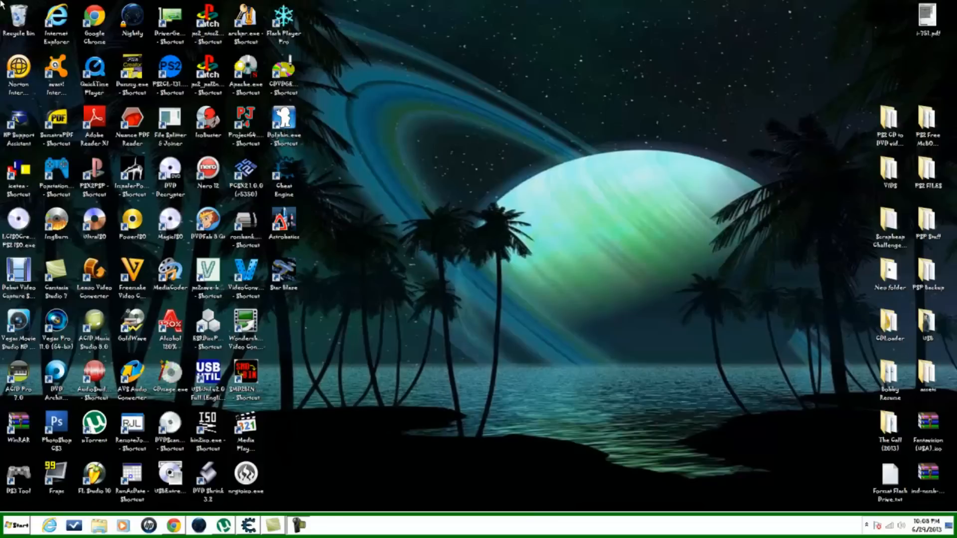
mouse_move(386, 208)
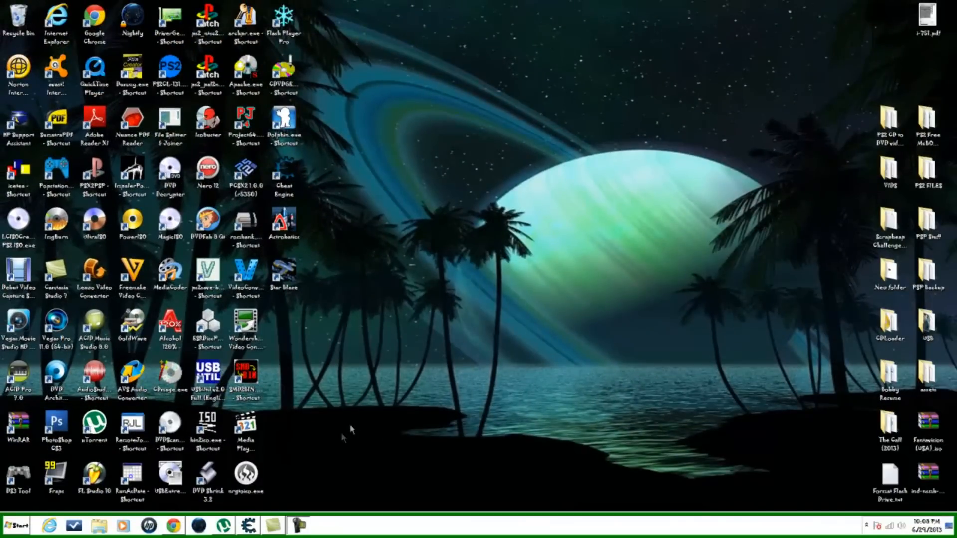
mouse_move(211, 519)
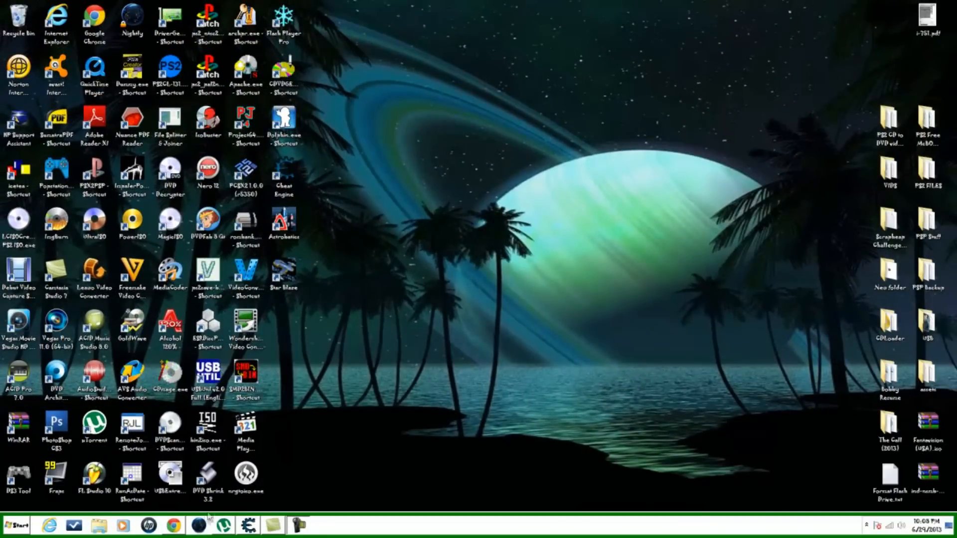
List PlayStation 2 games under letter C and scroll to Castlevania: Curse of Darkness.
click(173, 526)
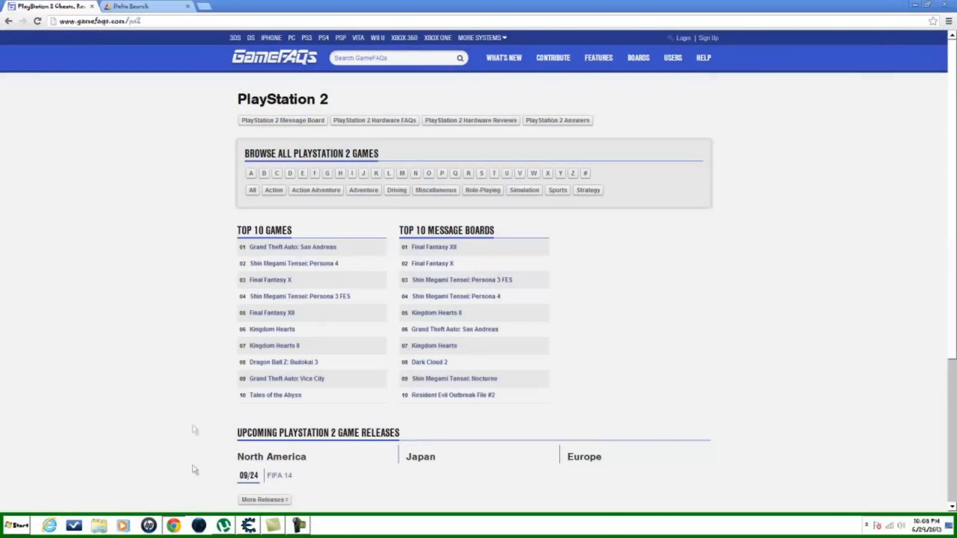
mouse_move(204, 238)
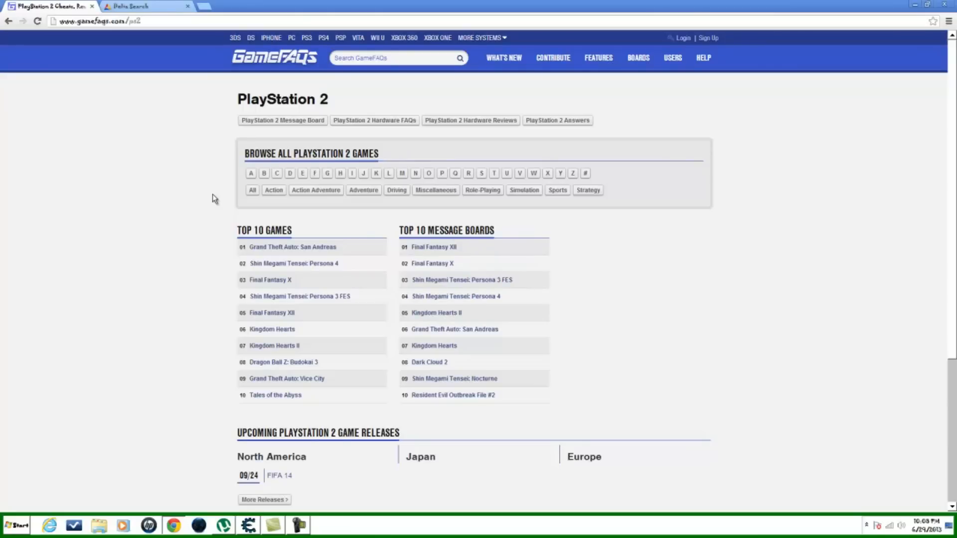
mouse_move(484, 196)
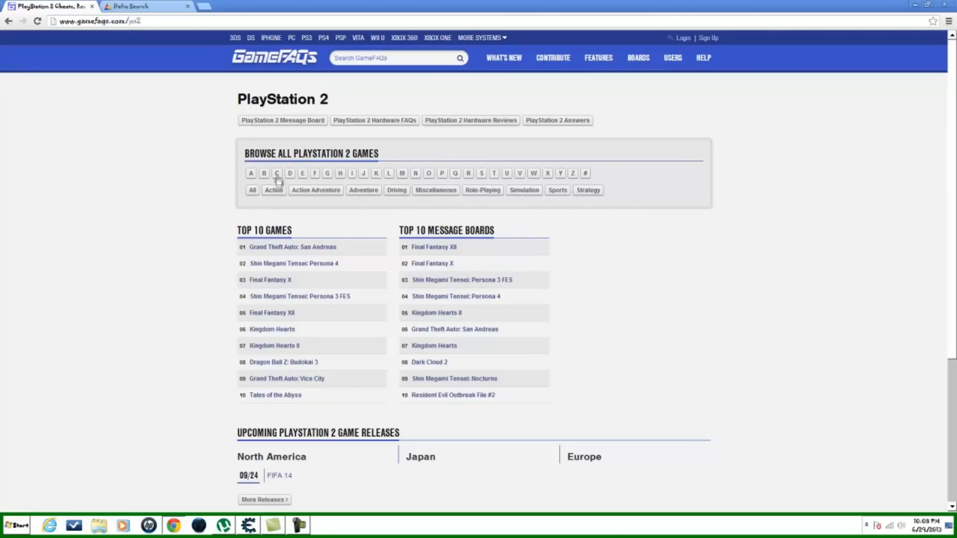
click(276, 173)
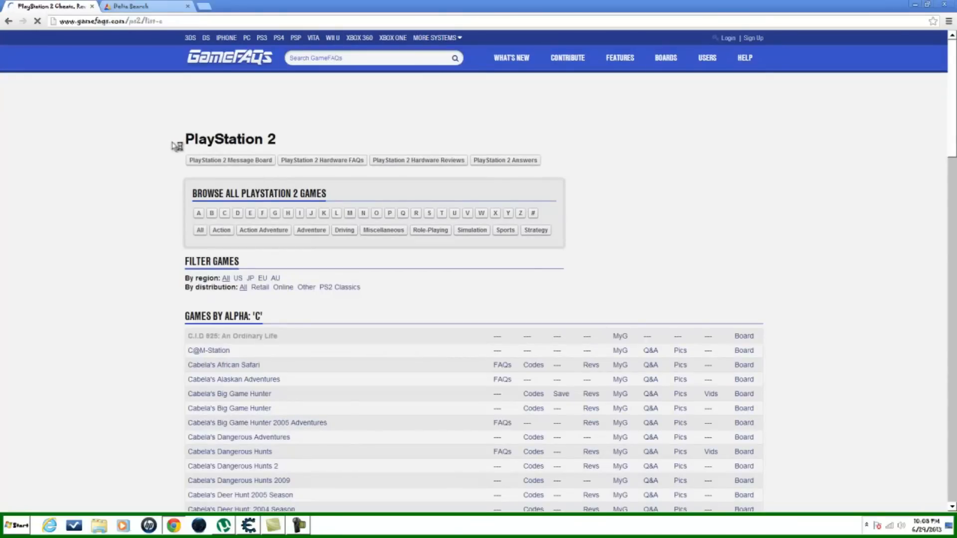
scroll(down, 3)
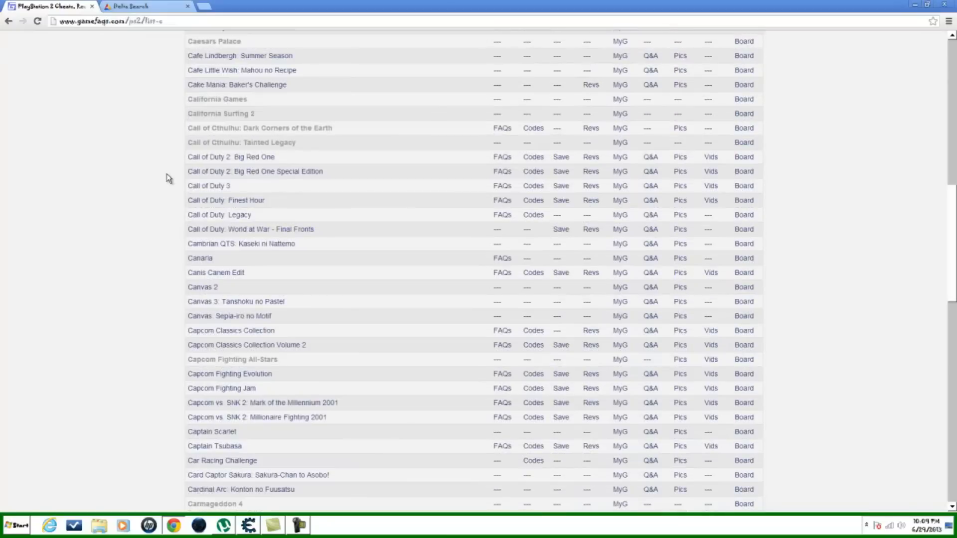
scroll(down, 3)
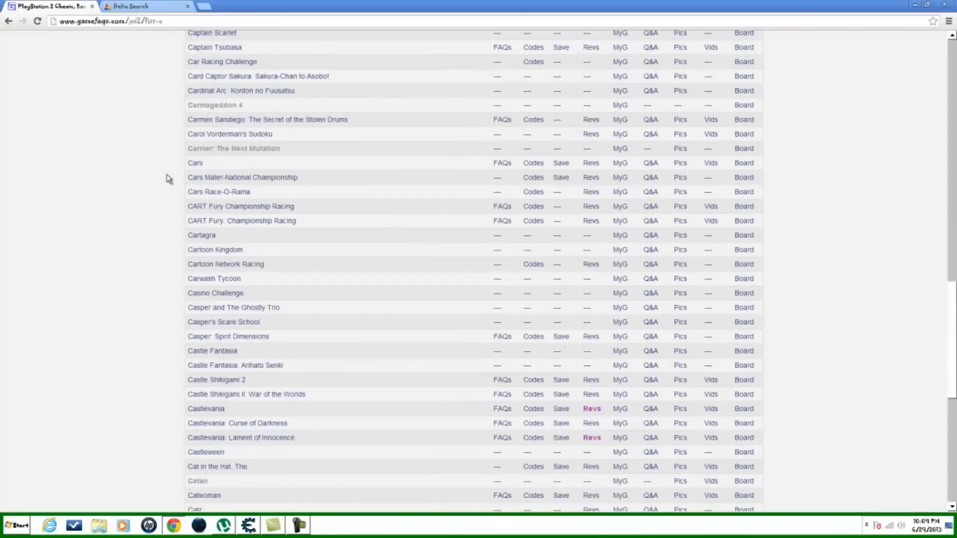
scroll(down, 3)
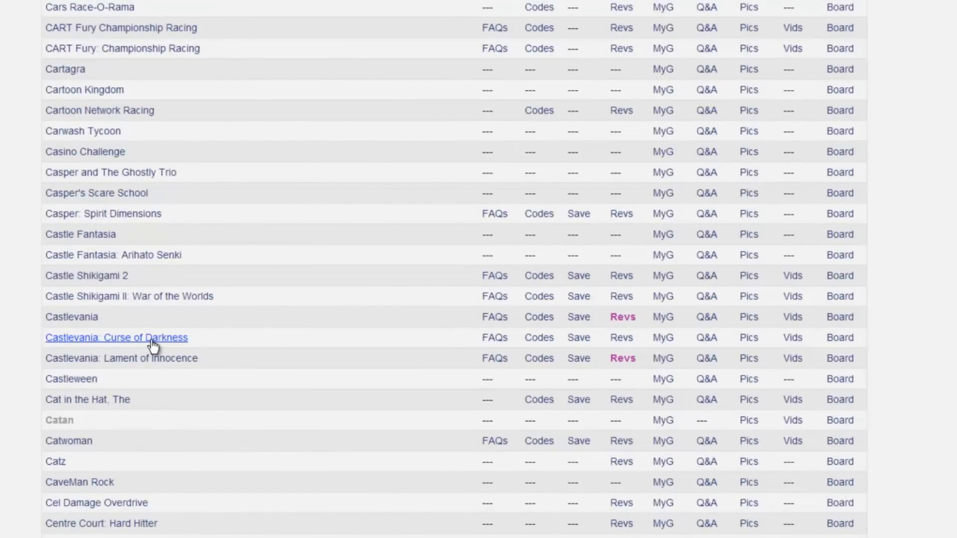
mouse_move(419, 357)
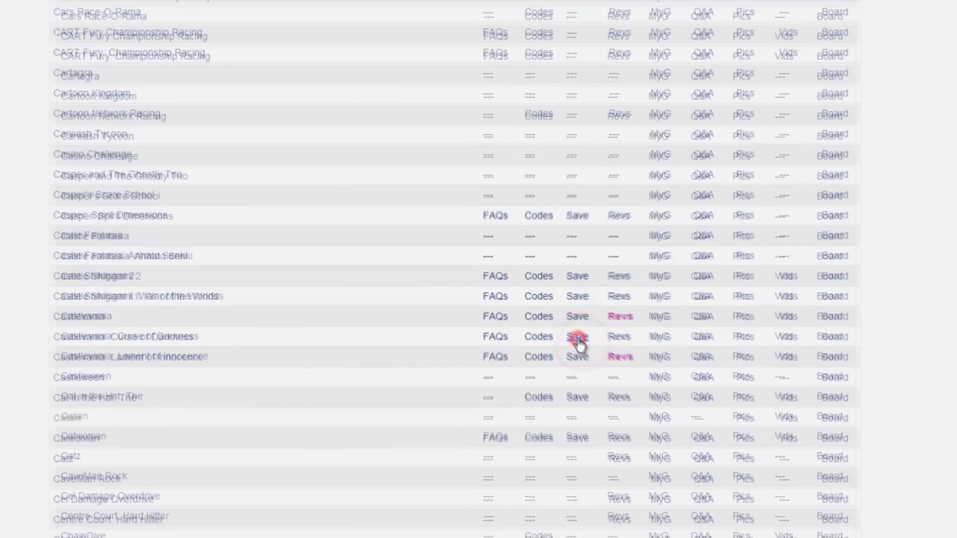
Open the saves page for Castlevania: Curse of Darkness.
click(577, 336)
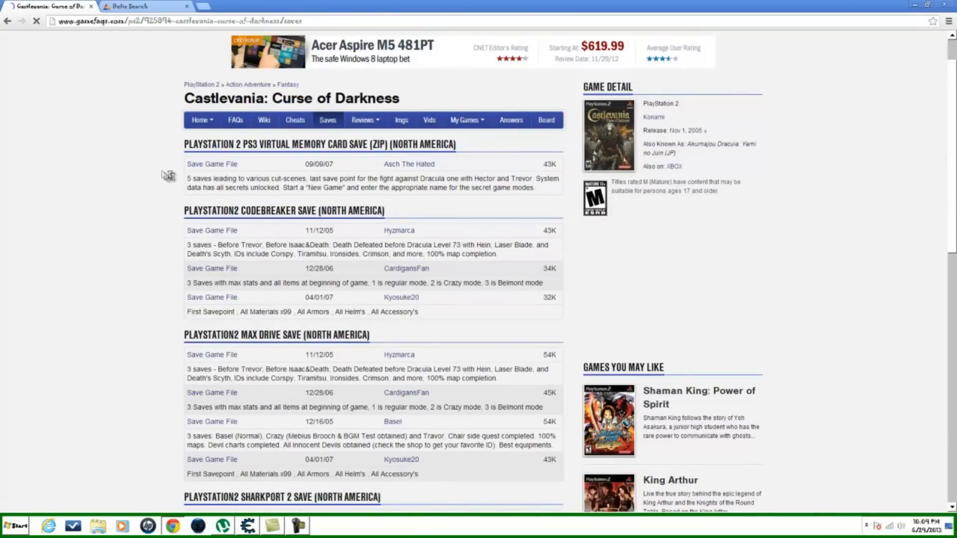
mouse_move(192, 296)
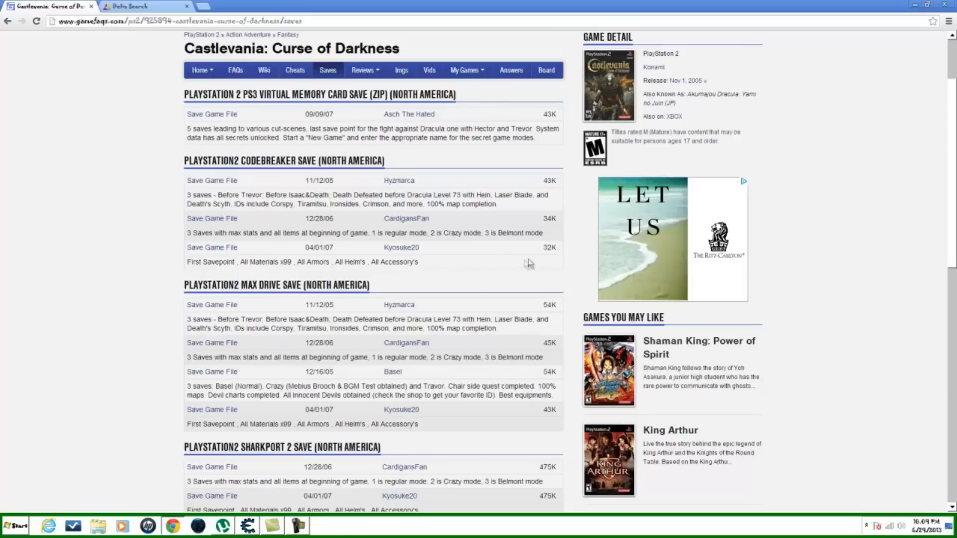
mouse_move(445, 264)
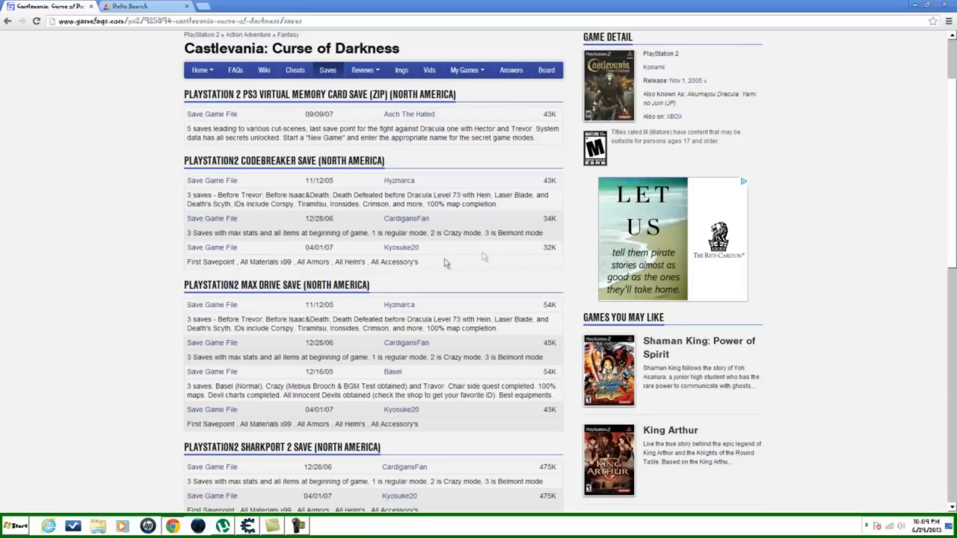
mouse_move(194, 270)
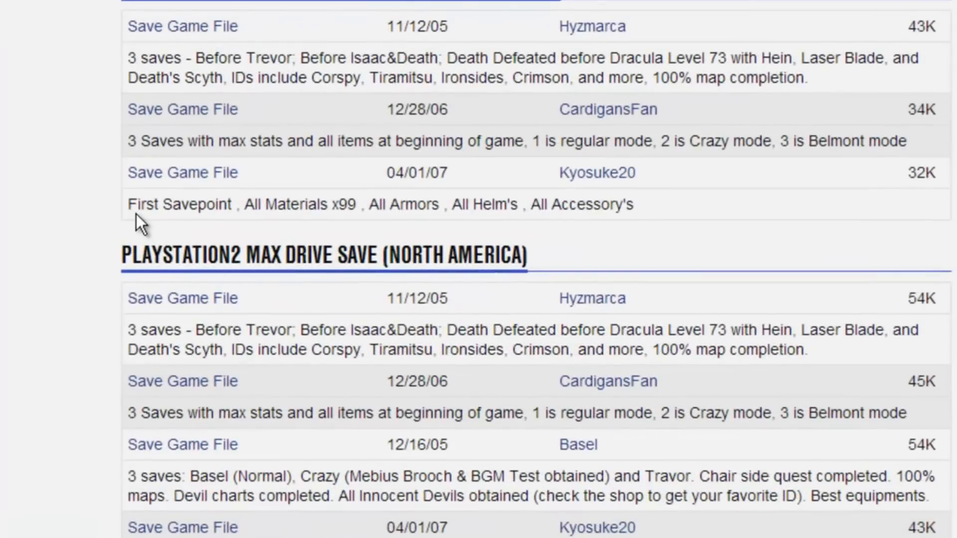
mouse_move(241, 229)
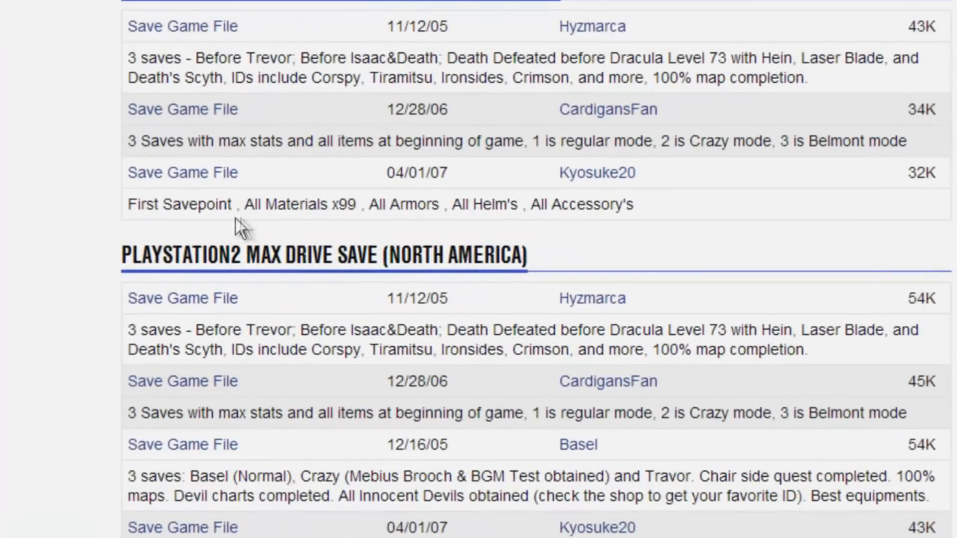
mouse_move(342, 214)
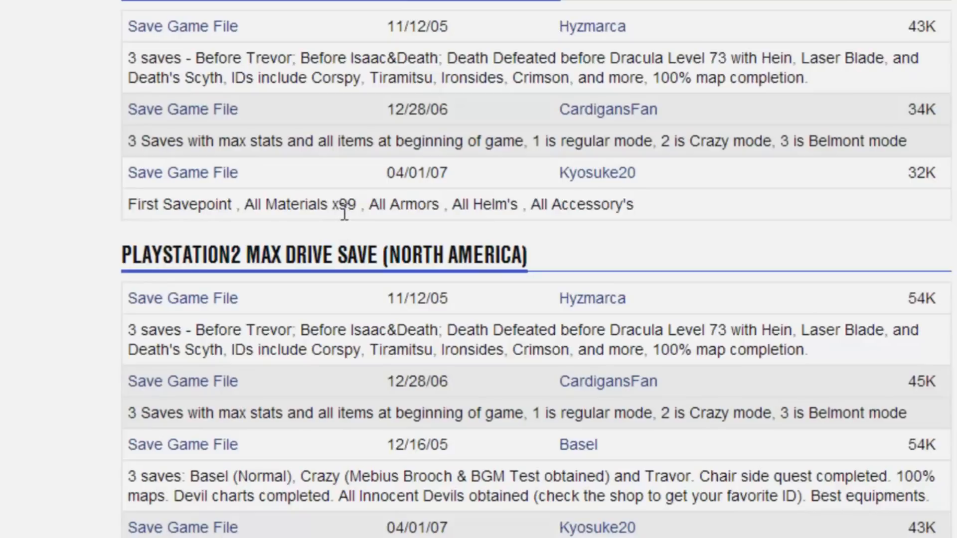
mouse_move(530, 203)
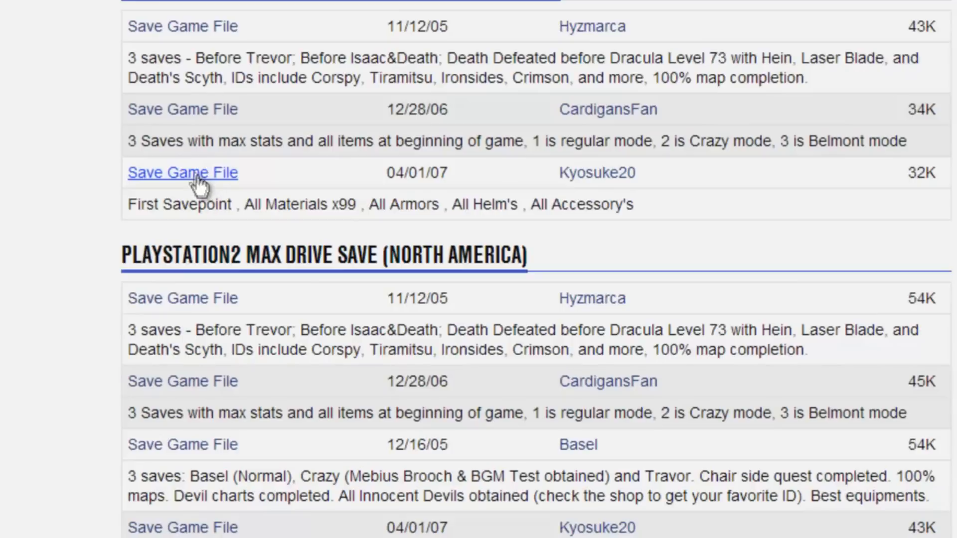
mouse_move(97, 182)
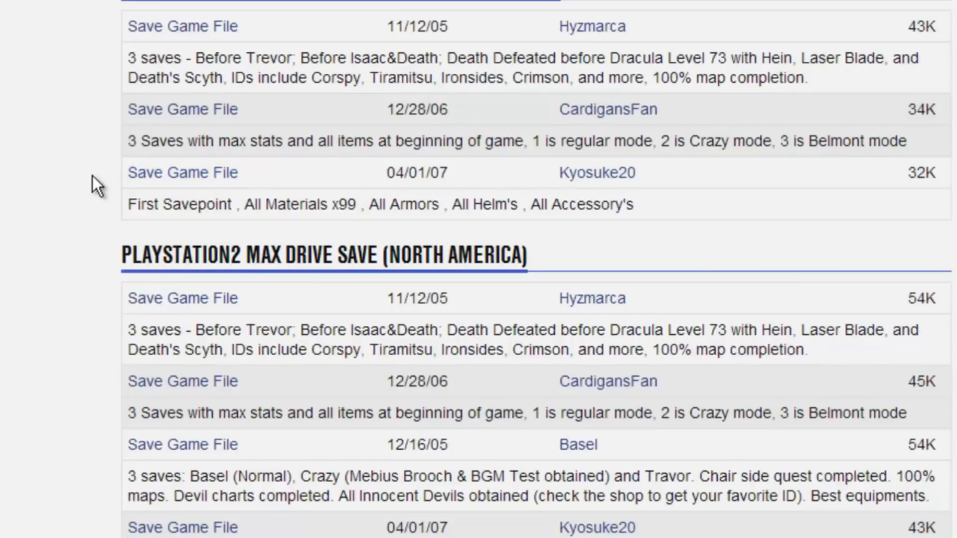
mouse_move(115, 220)
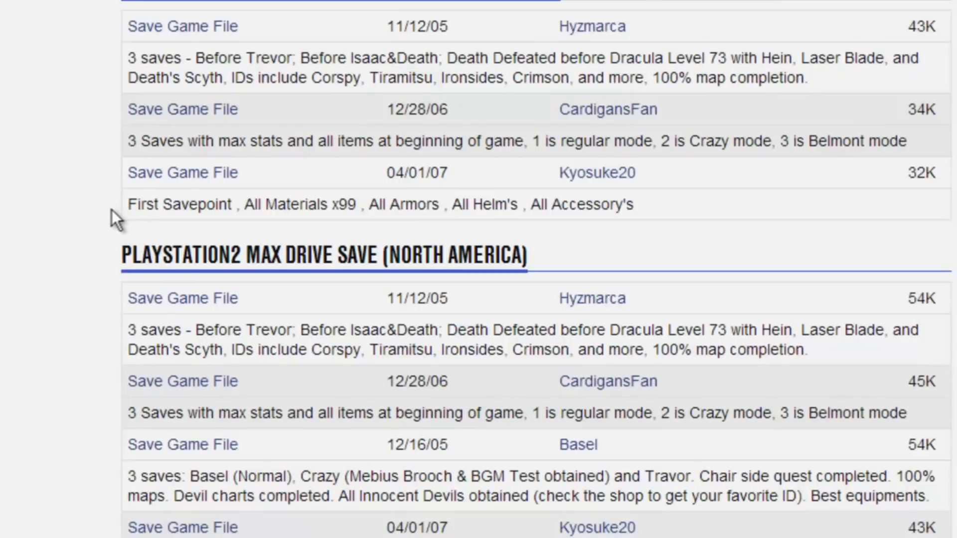
mouse_move(104, 214)
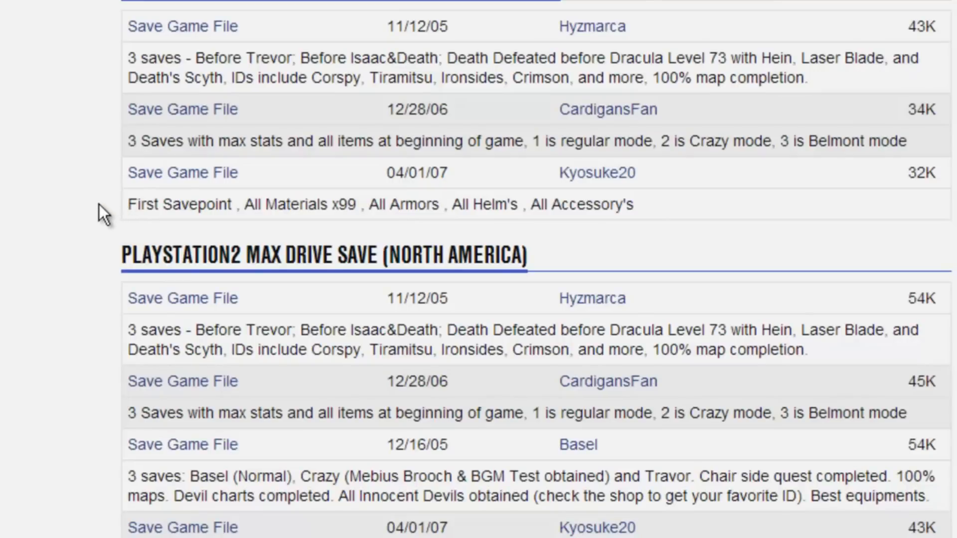
mouse_move(182, 173)
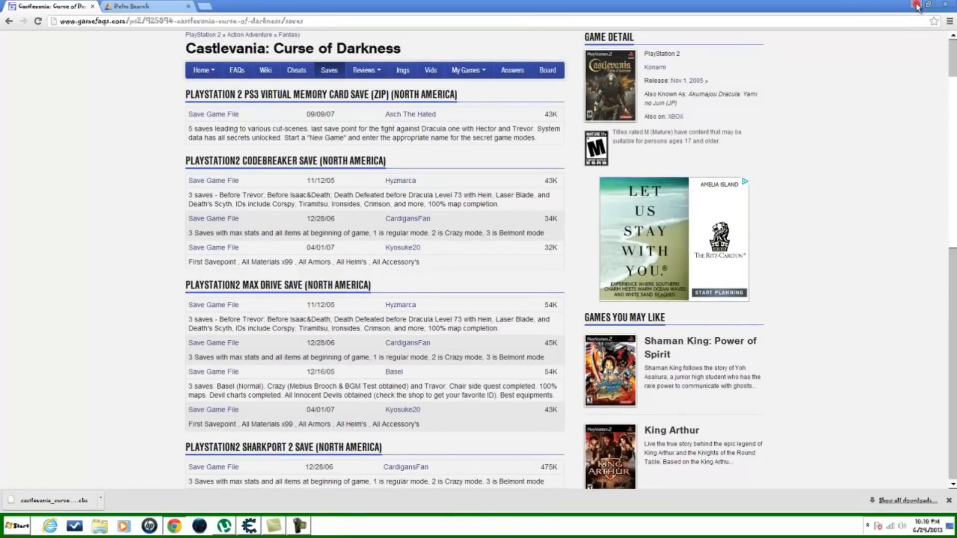
Move castlevania_curse_b.cbs from Downloads to the desktop, then close Explorer.
click(917, 5)
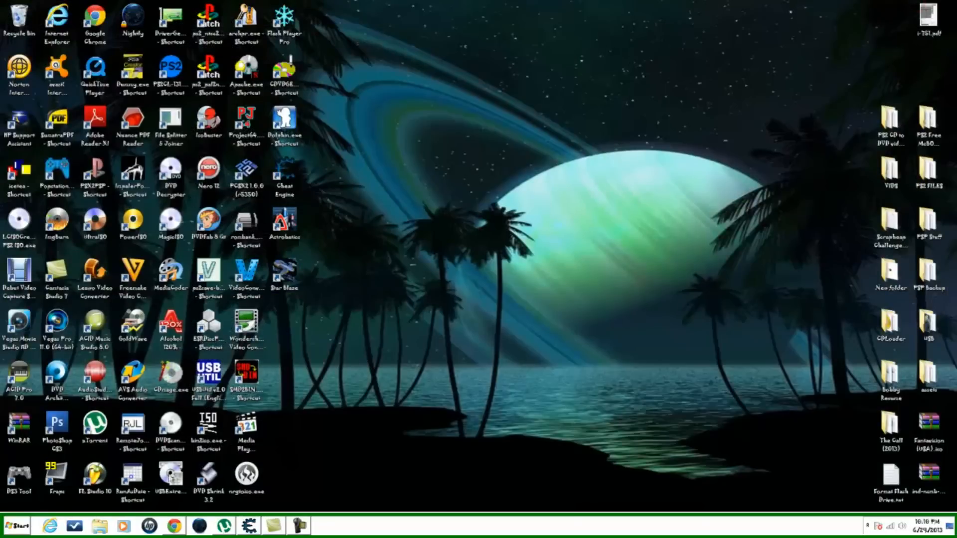
click(18, 525)
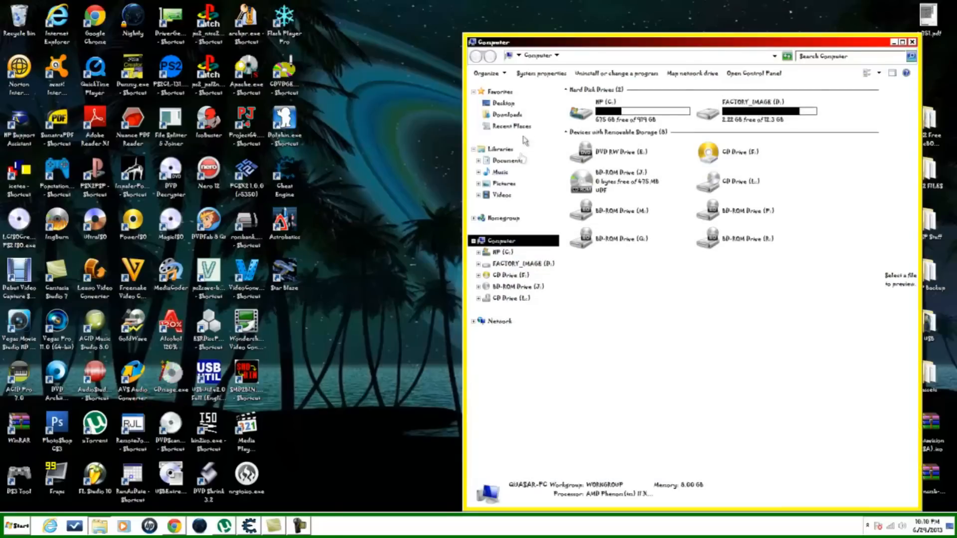
click(506, 114)
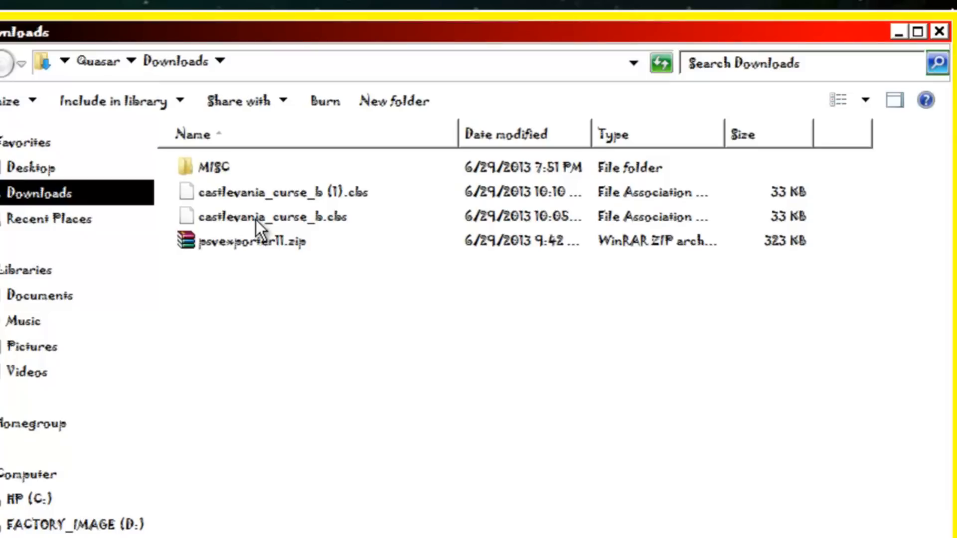
mouse_move(244, 199)
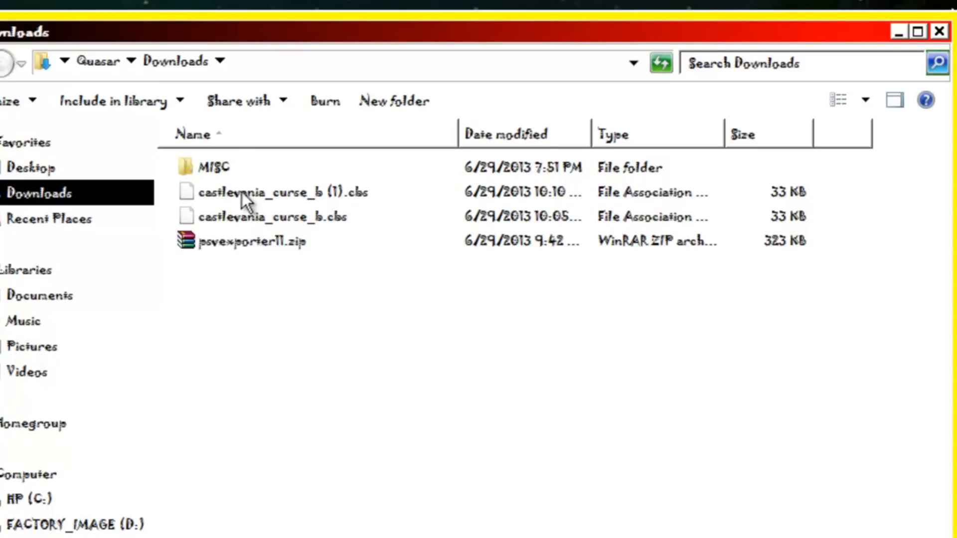
mouse_move(250, 230)
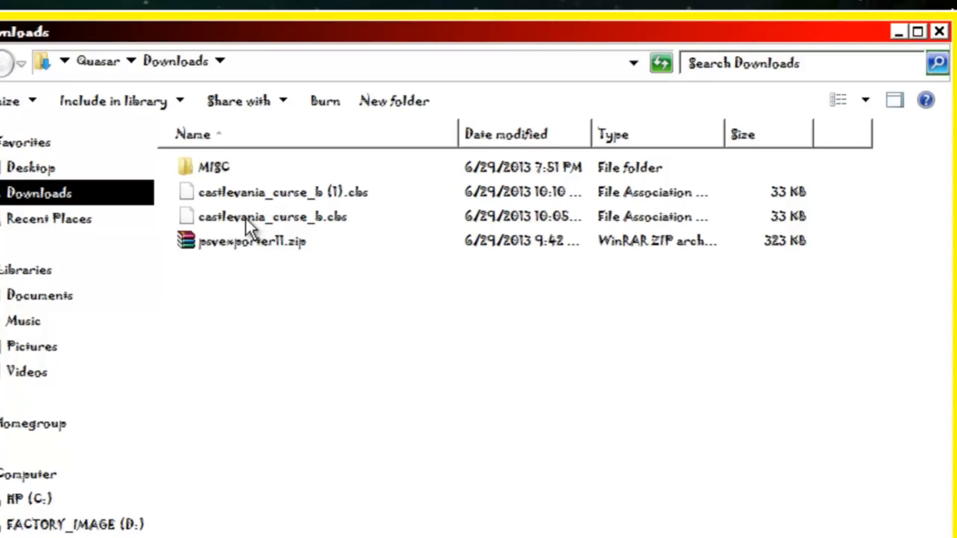
click(919, 32)
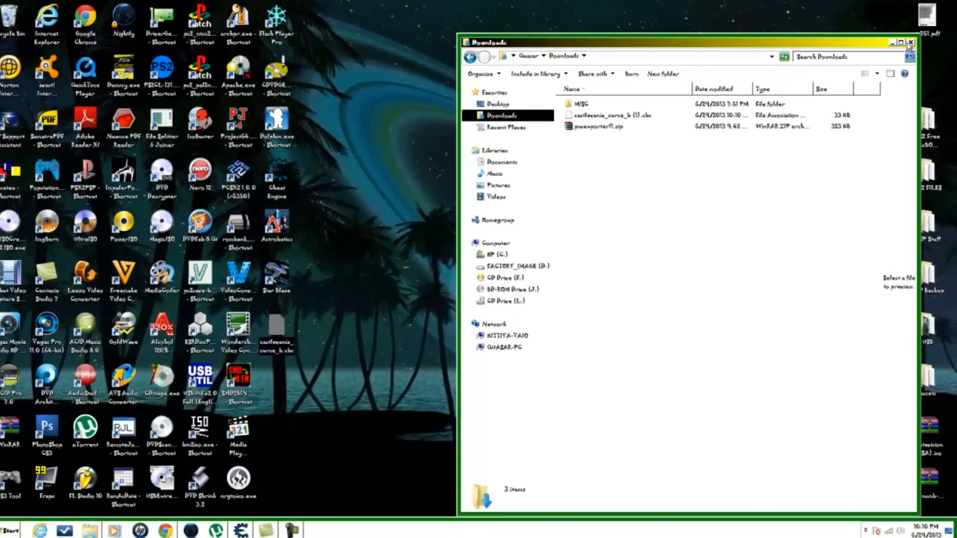
click(911, 41)
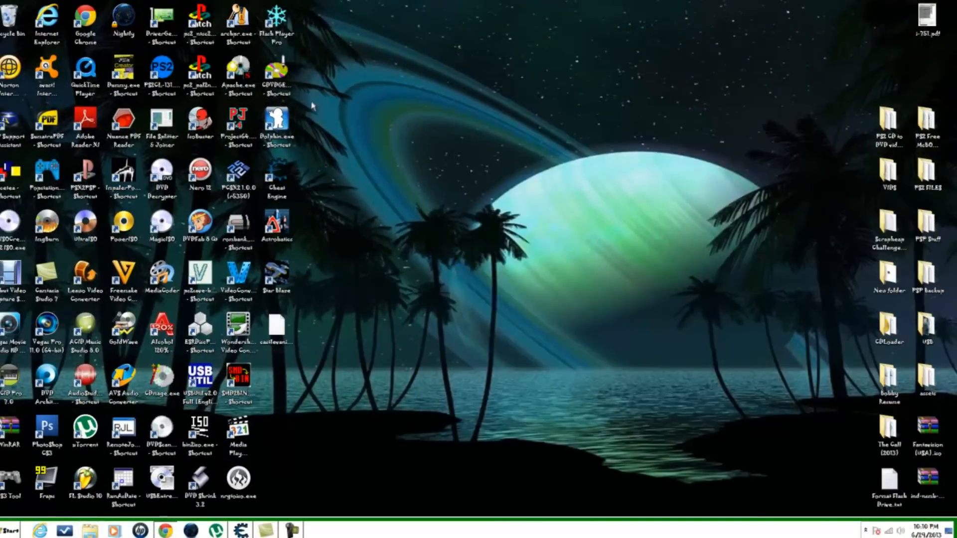
mouse_move(363, 55)
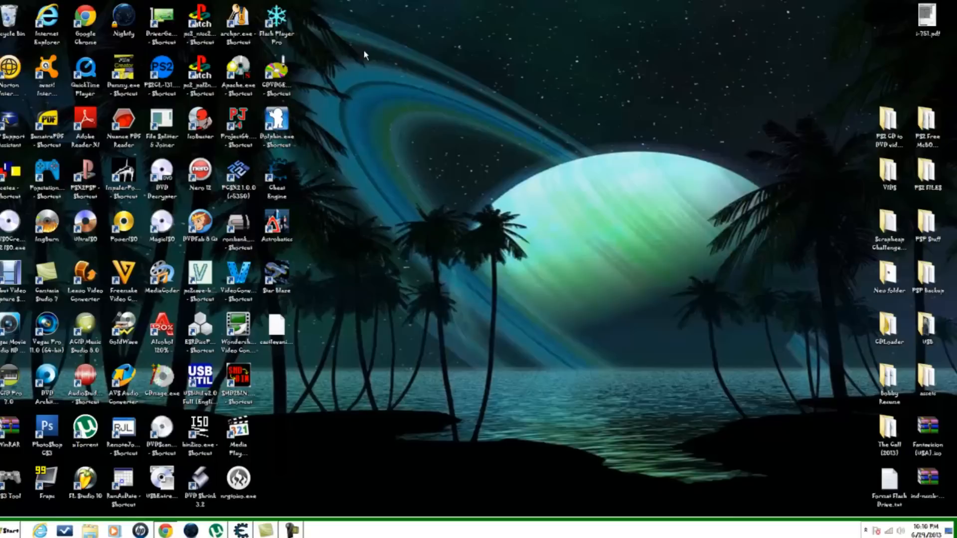
mouse_move(328, 348)
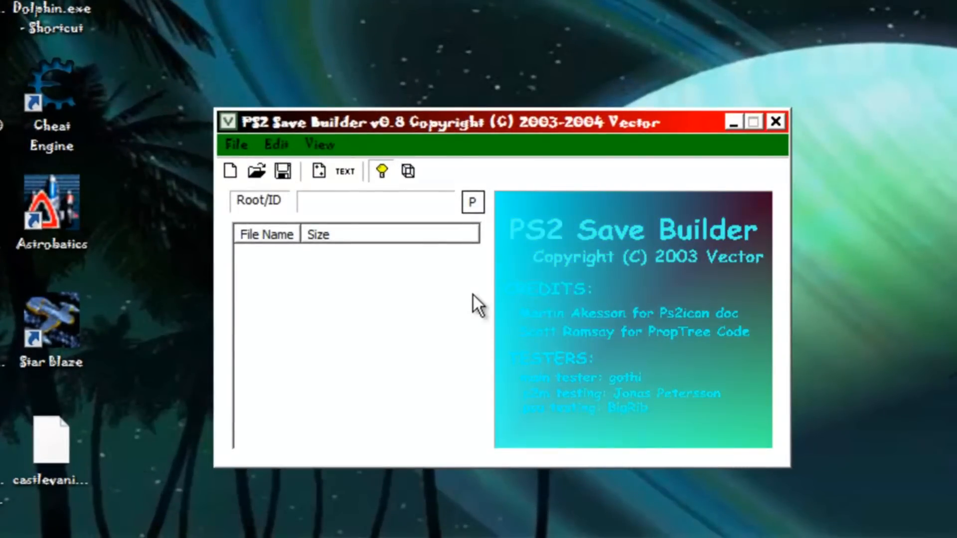
Open the Castlevania save from the Desktop via File > Open.
click(236, 144)
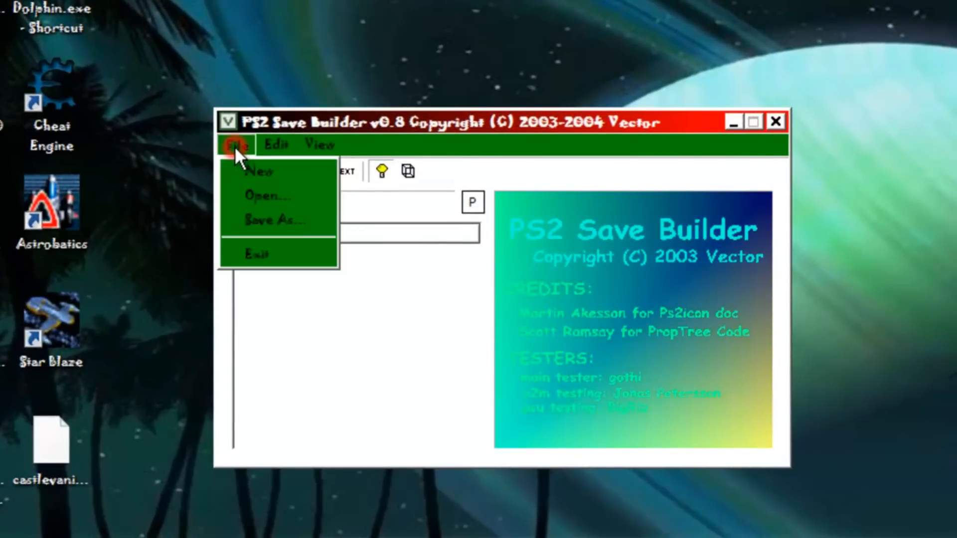
mouse_move(267, 196)
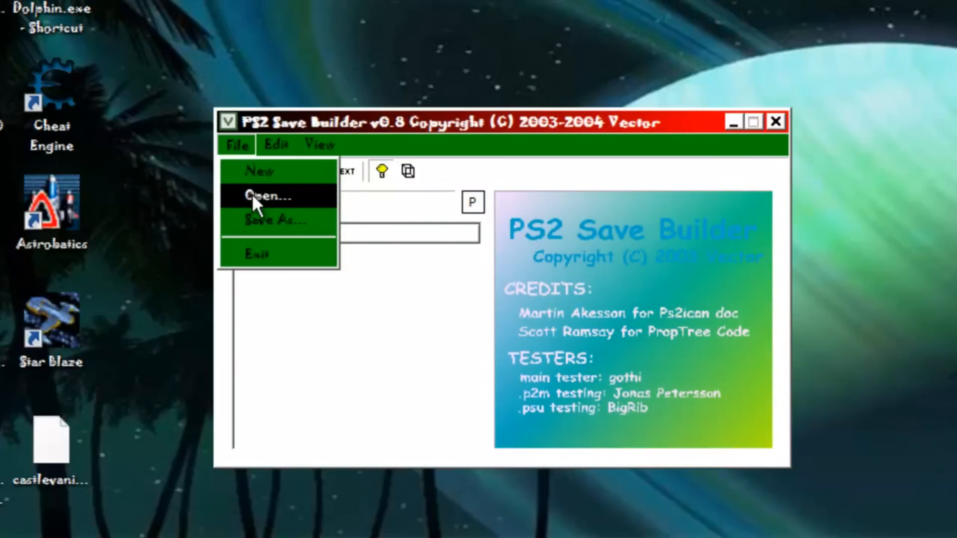
click(268, 196)
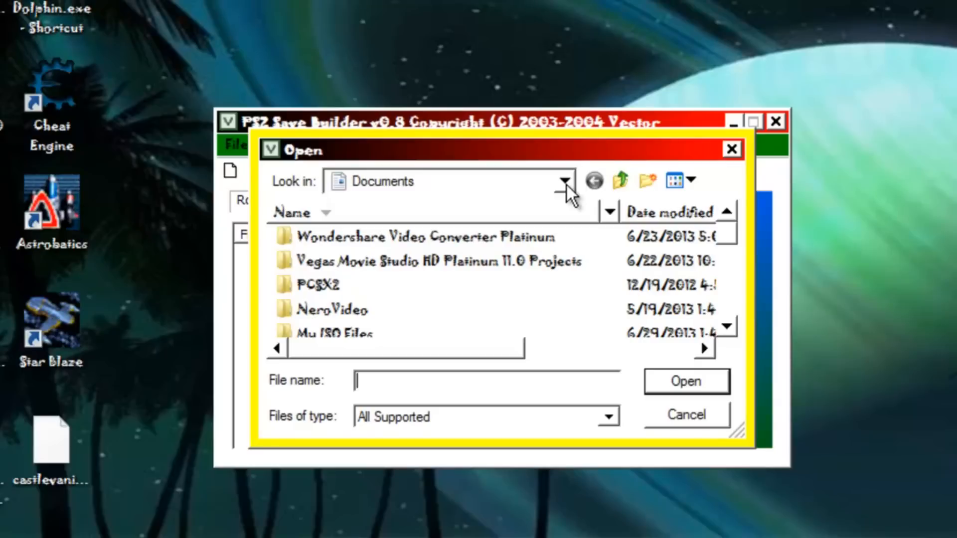
click(564, 181)
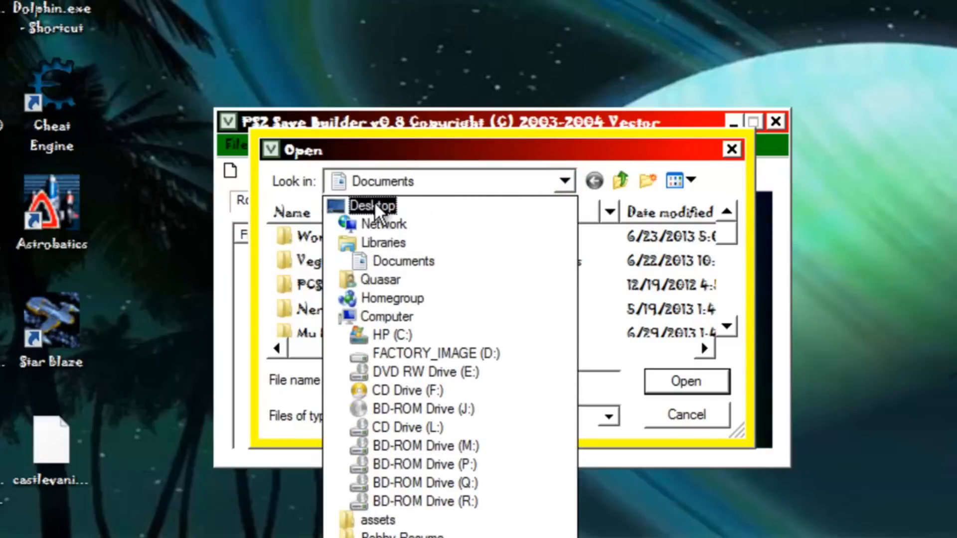
click(372, 205)
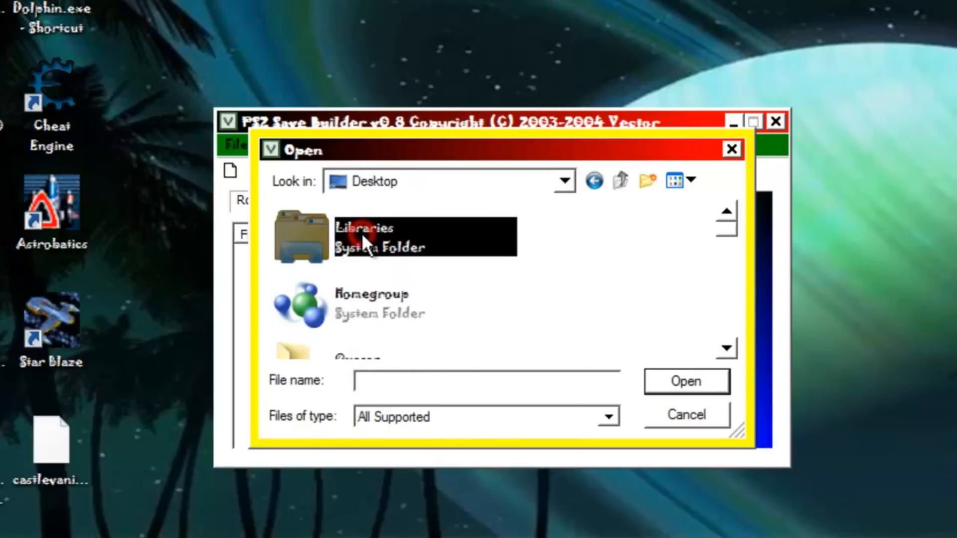
scroll(down, 3)
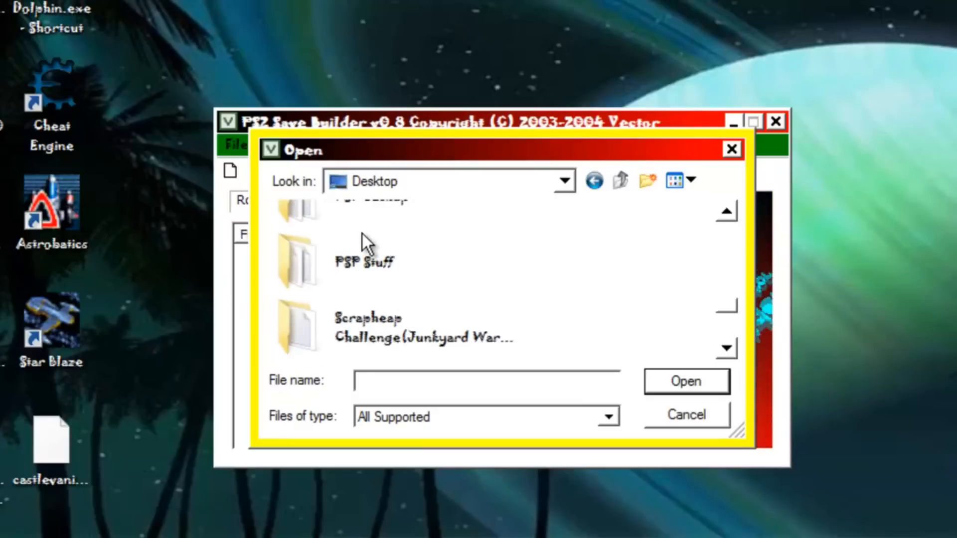
scroll(down, 3)
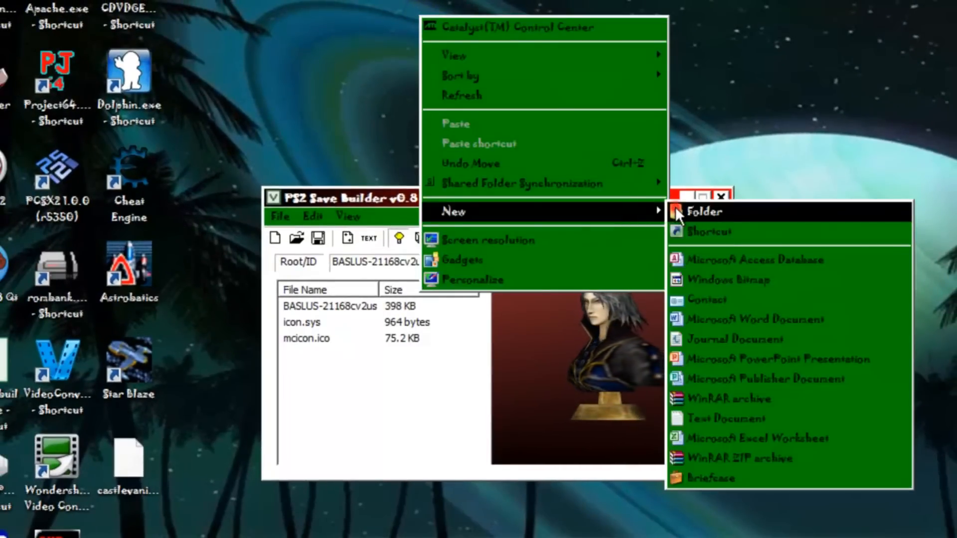
Make a new desktop folder and rename it to the copied ID BASLUS-21168cv2us.
click(704, 211)
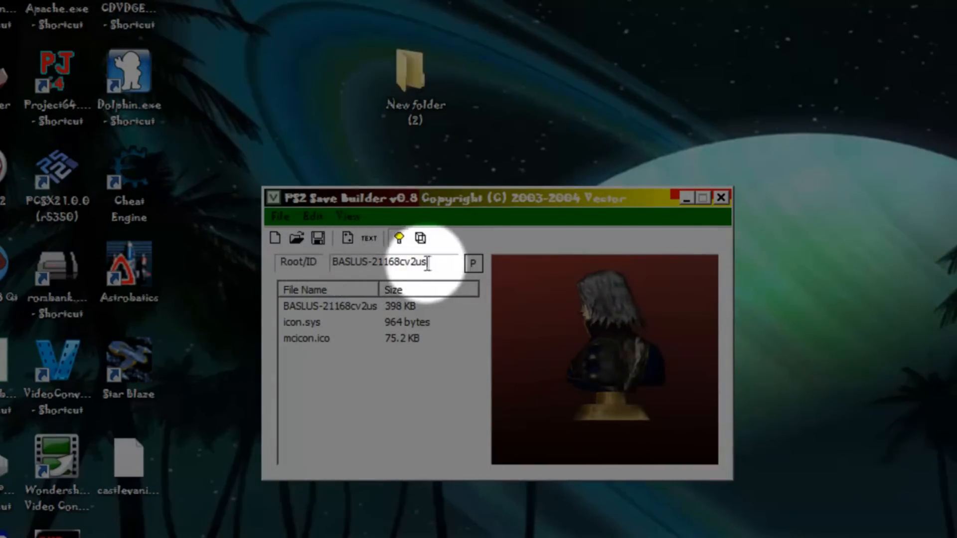
right_click(397, 263)
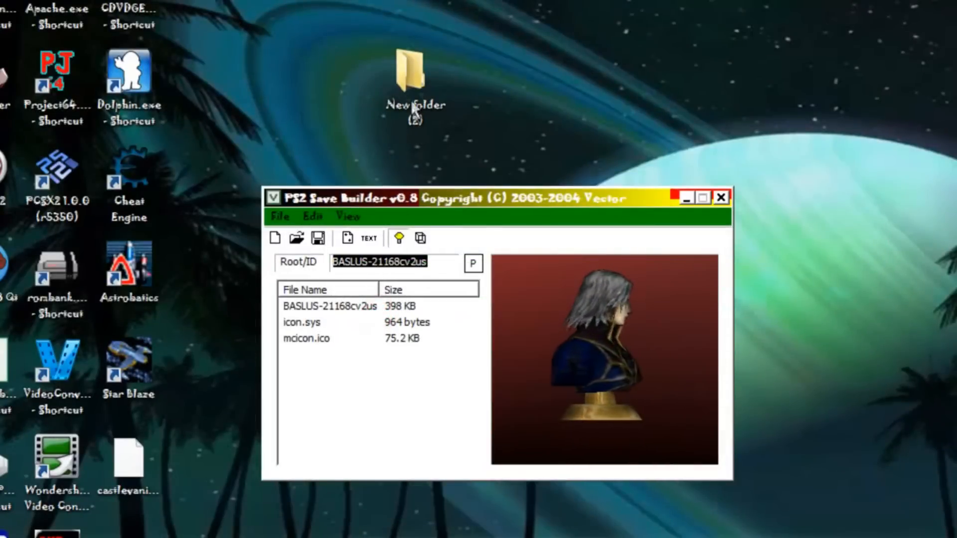
right_click(414, 79)
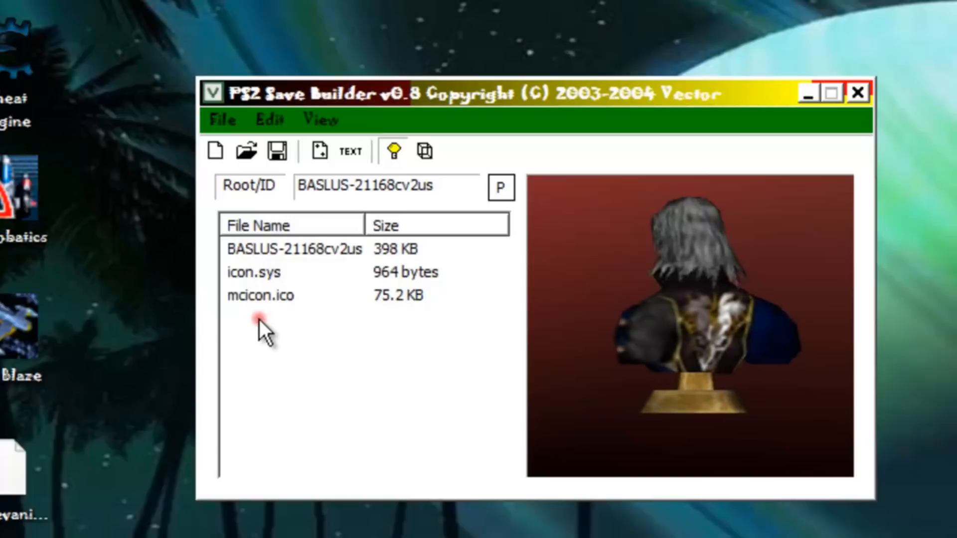
Extract the three selected save files into the desktop BASLUS-21168cv2us folder.
drag(250, 312, 253, 250)
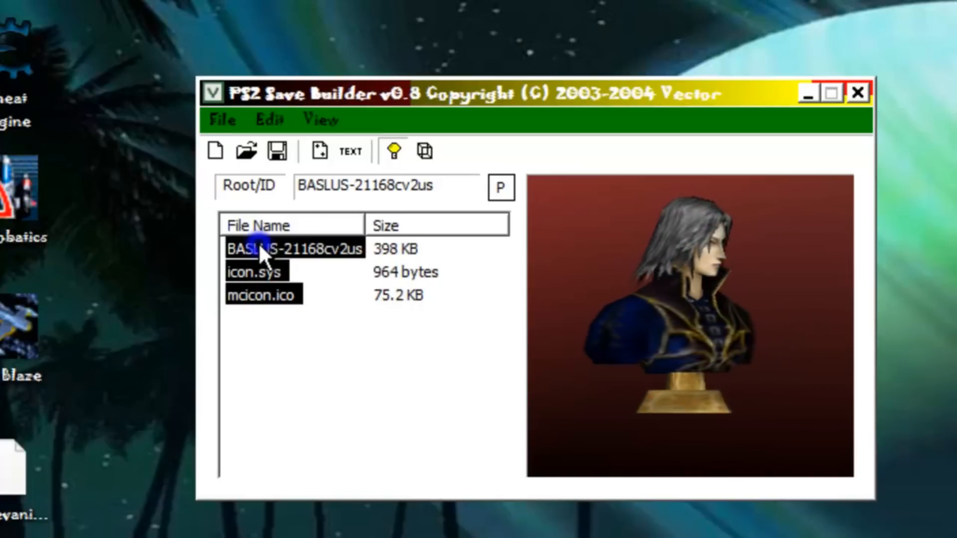
right_click(263, 248)
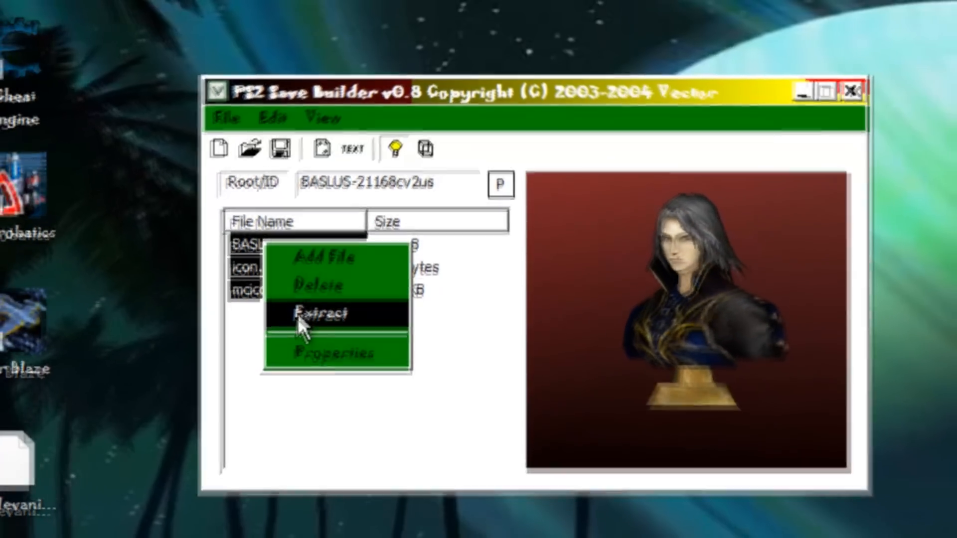
click(323, 313)
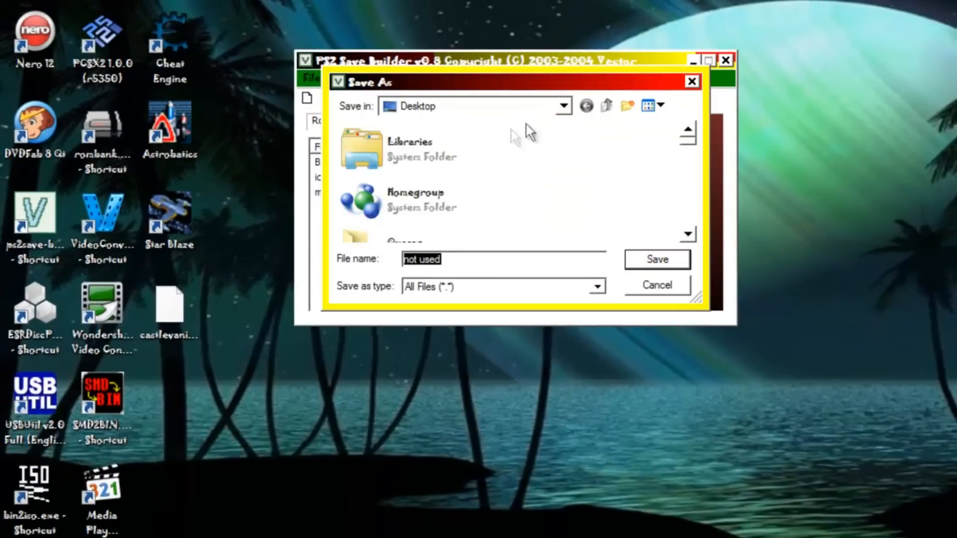
click(563, 105)
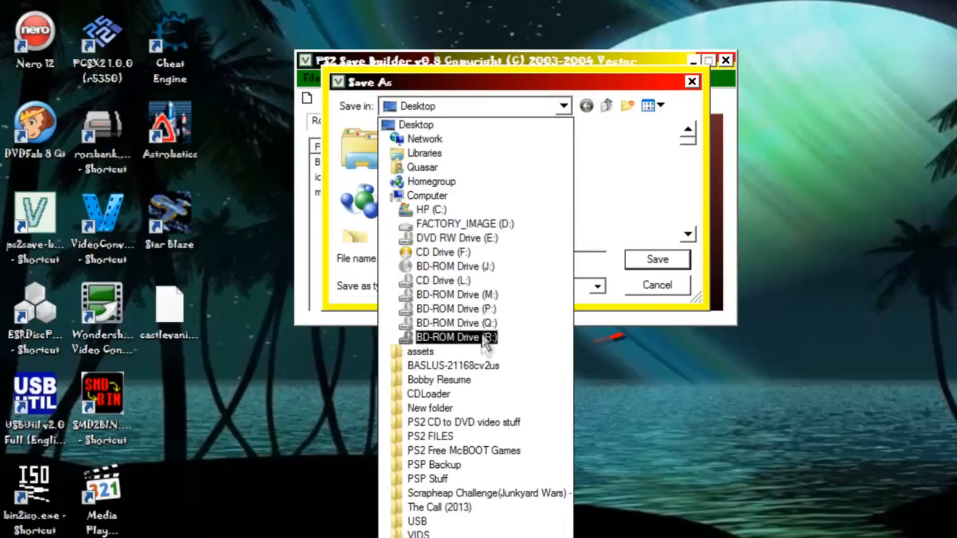
click(451, 365)
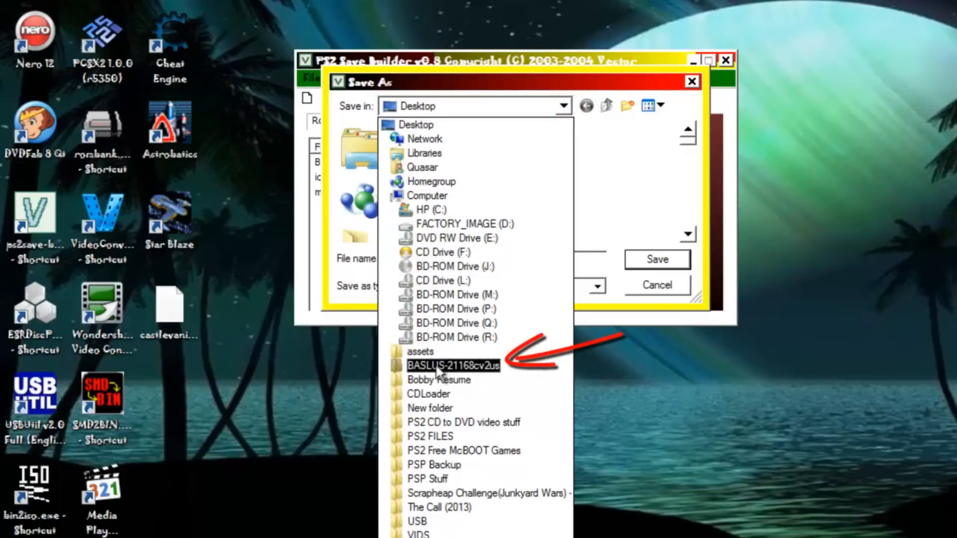
double_click(446, 365)
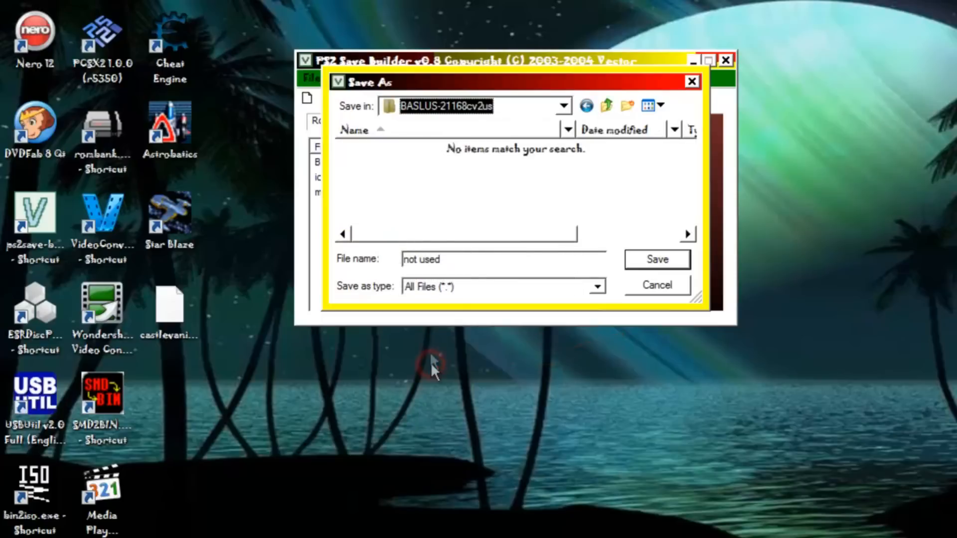
mouse_move(647, 269)
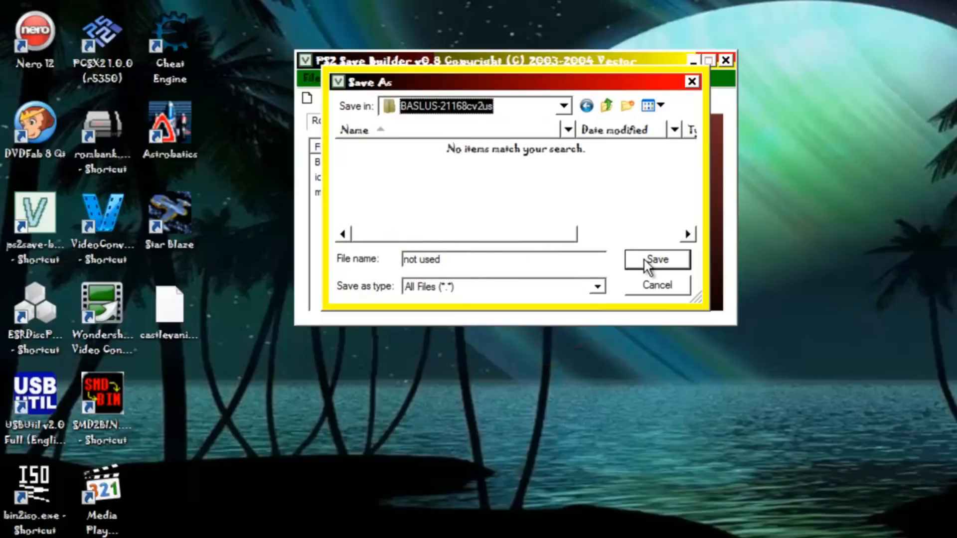
click(657, 260)
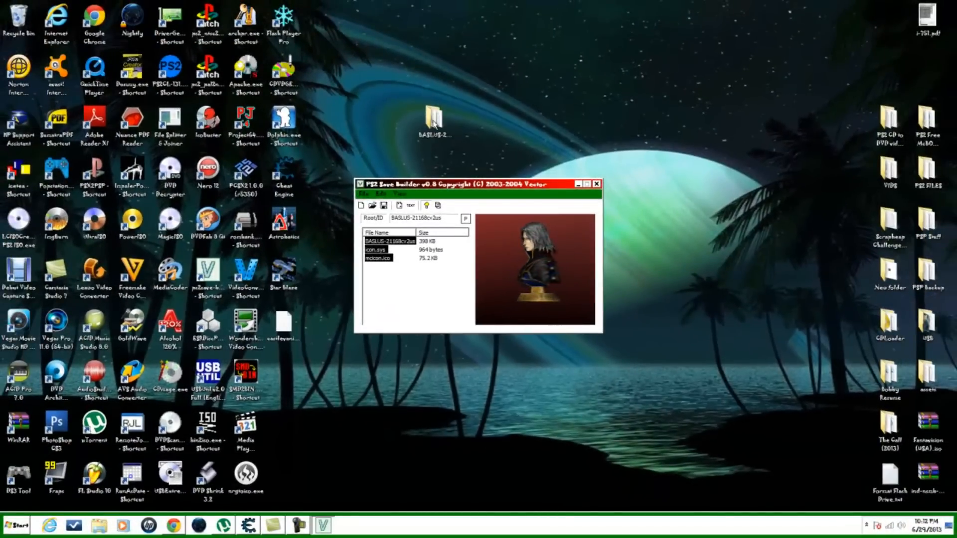
double_click(433, 119)
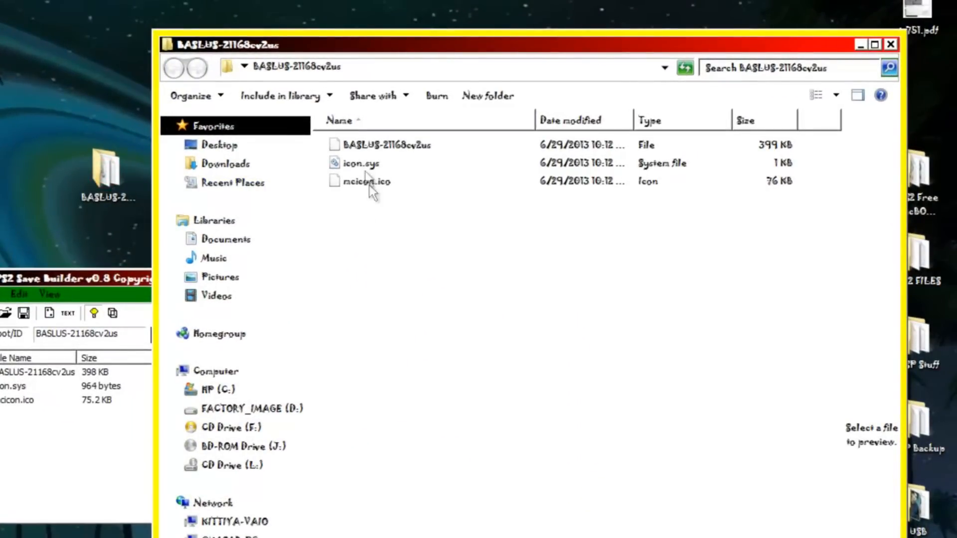
mouse_move(371, 218)
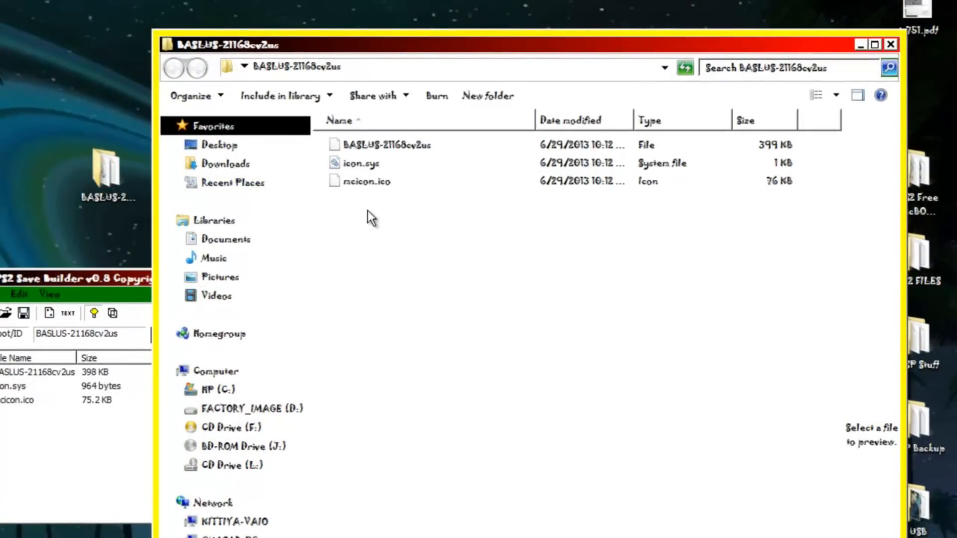
mouse_move(859, 95)
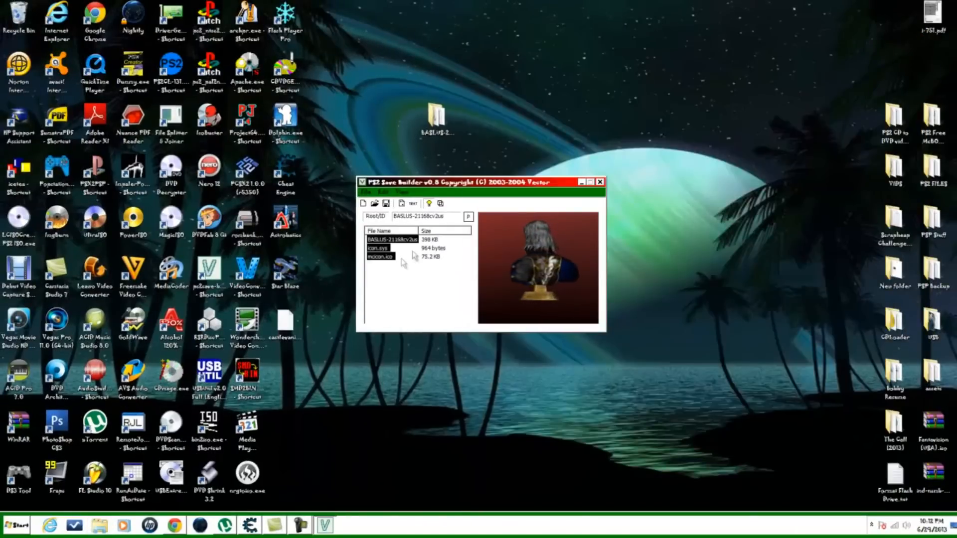
click(598, 182)
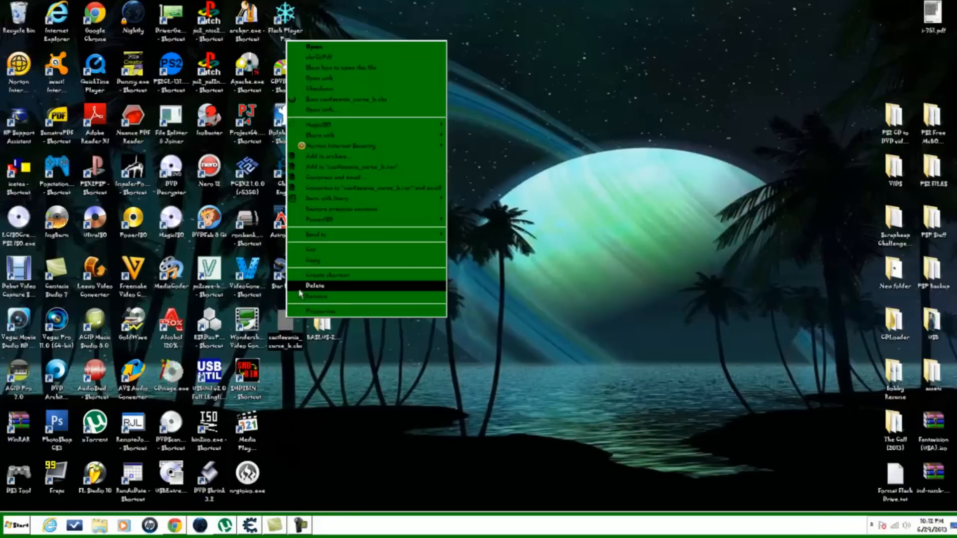
Delete the Castlevania save from the desktop and open the PS2 (H:) drive.
click(316, 285)
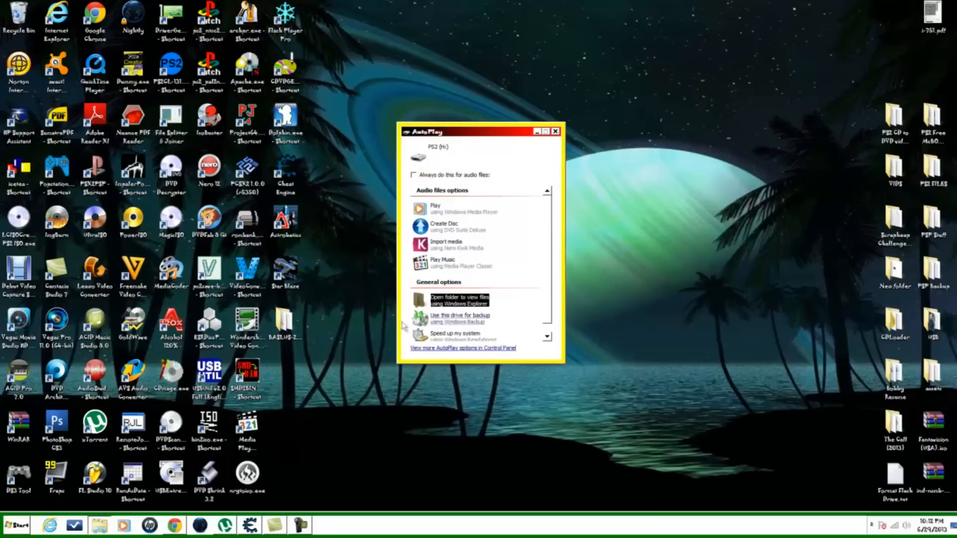
click(460, 300)
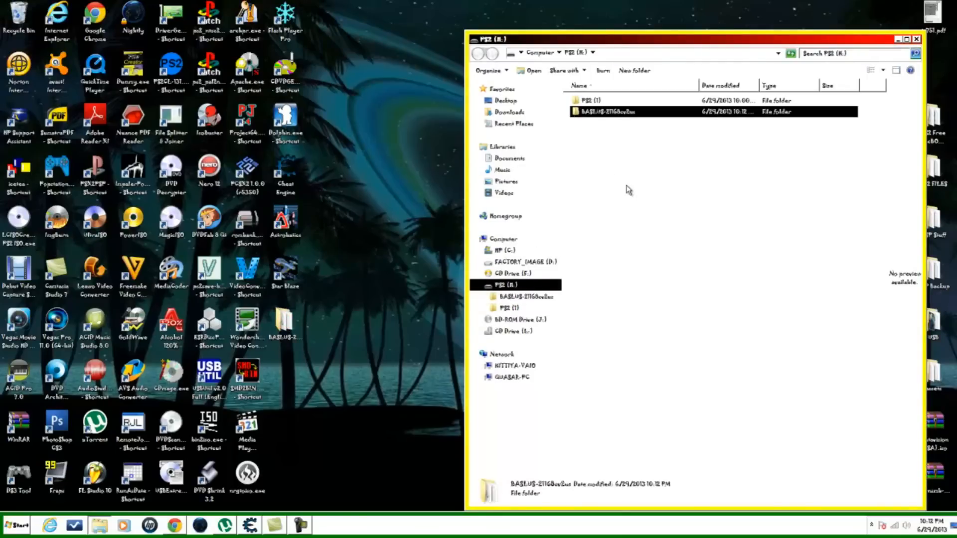
Deselect the pasted BASLUS-21168cv2us folder and close the PS2 drive window.
click(611, 169)
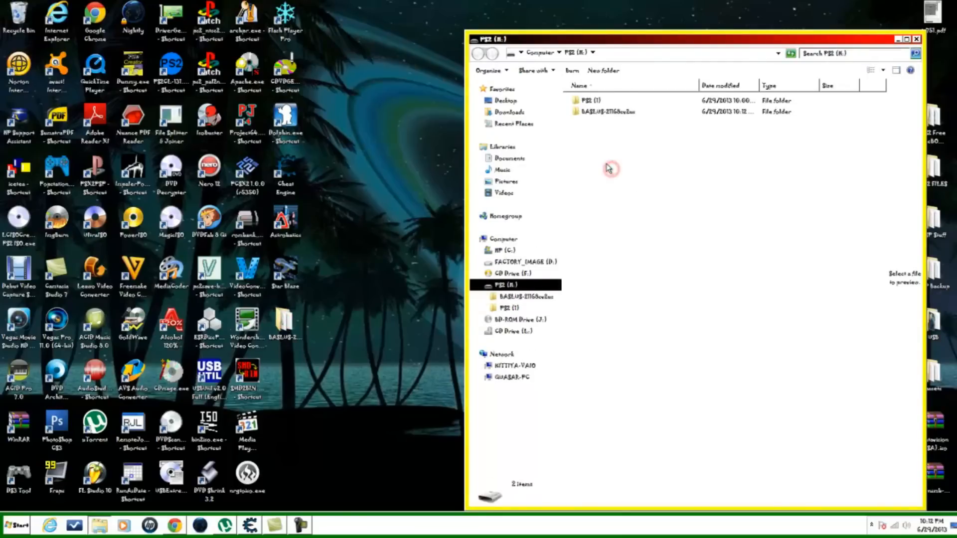
mouse_move(601, 160)
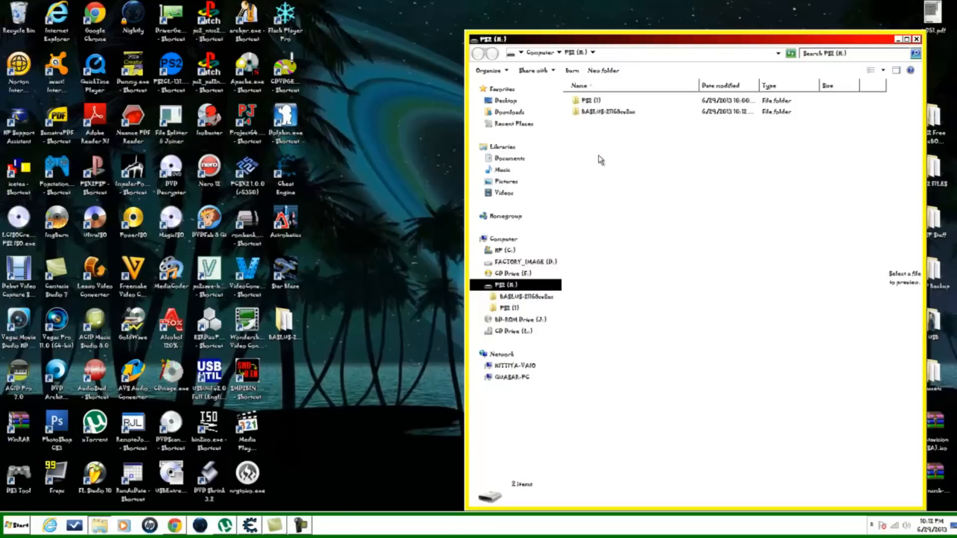
mouse_move(600, 166)
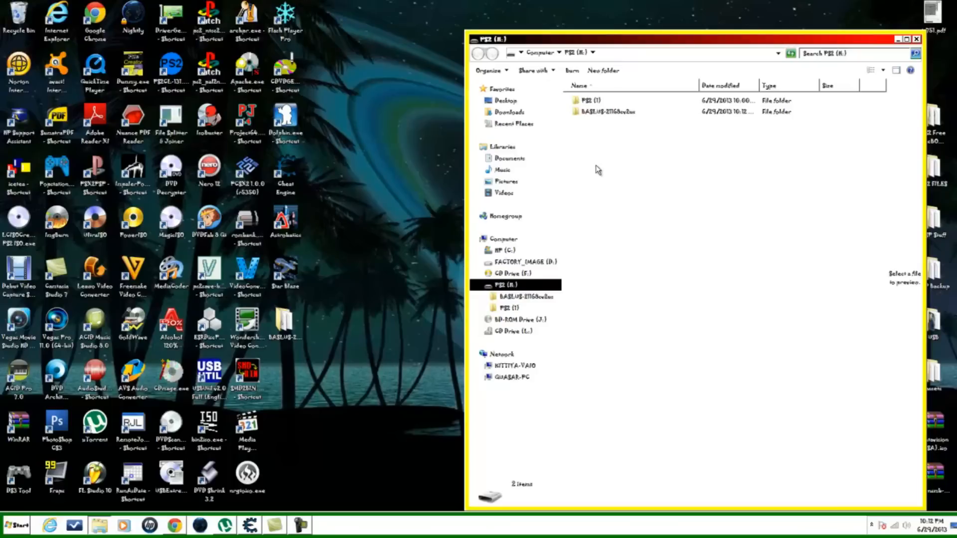
mouse_move(753, 5)
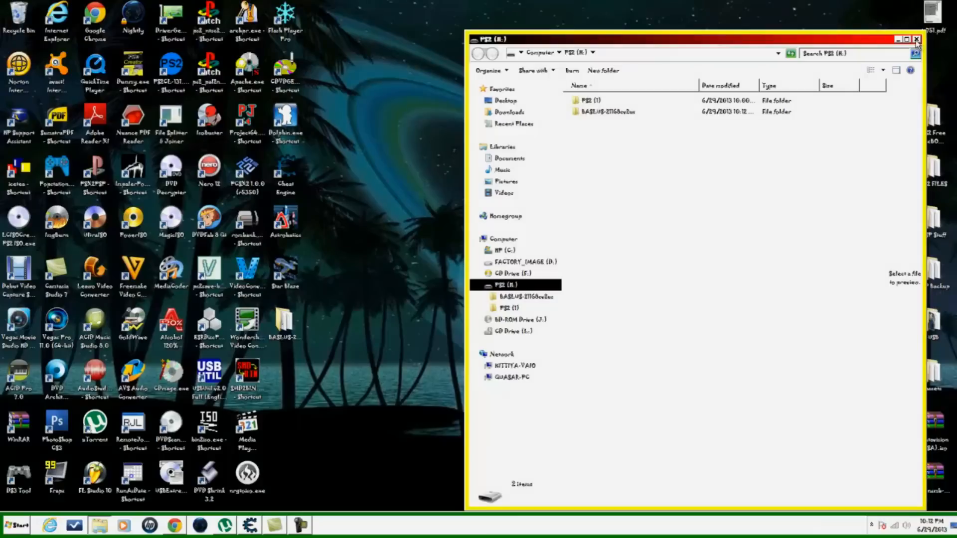
click(916, 39)
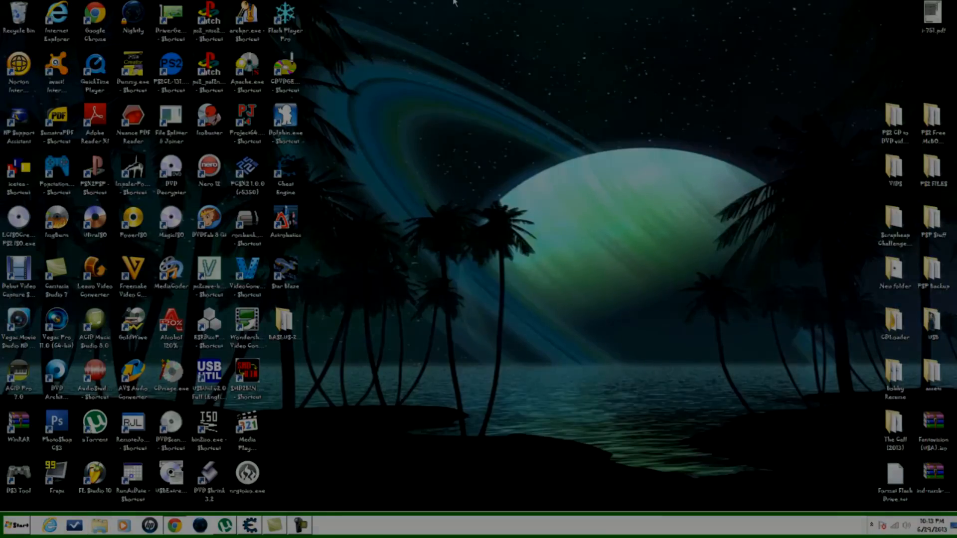